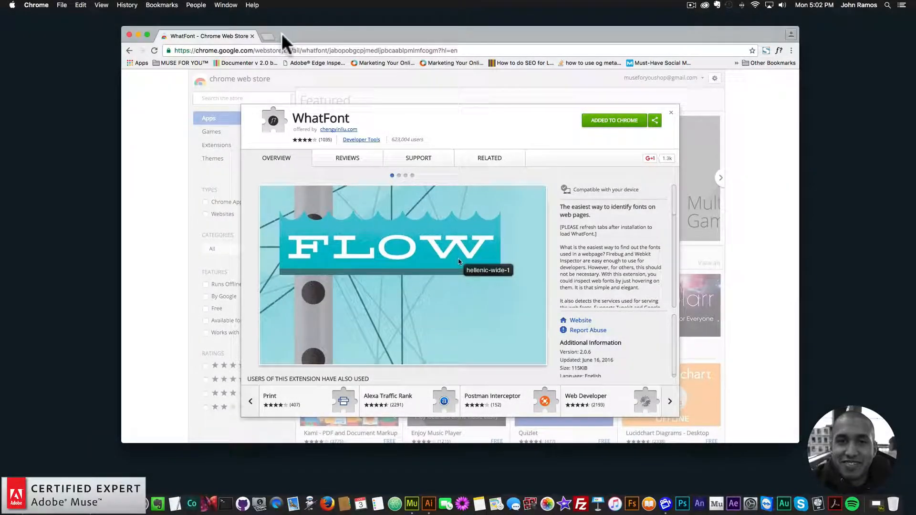
- Go to awwwards.com, open the Odense Symphony Orchestra nominee, and visit odensesymfoni.dk
{"action": "type", "text": "awwwards.com"}
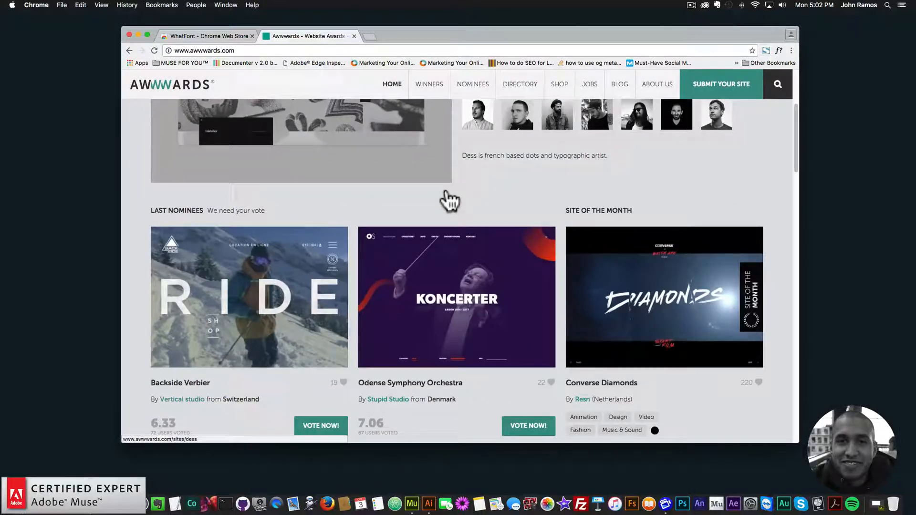
{"action": "left_click", "coordinate": [456, 297]}
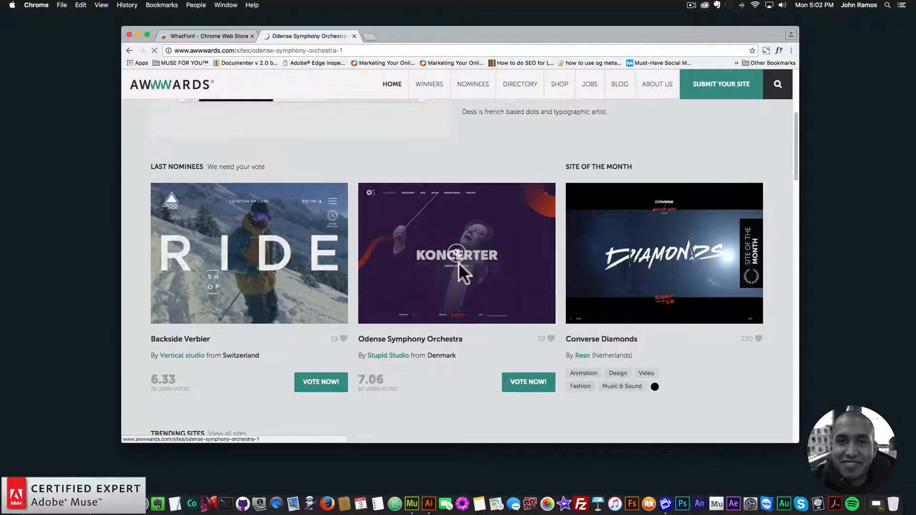
{"action": "left_click", "coordinate": [456, 254]}
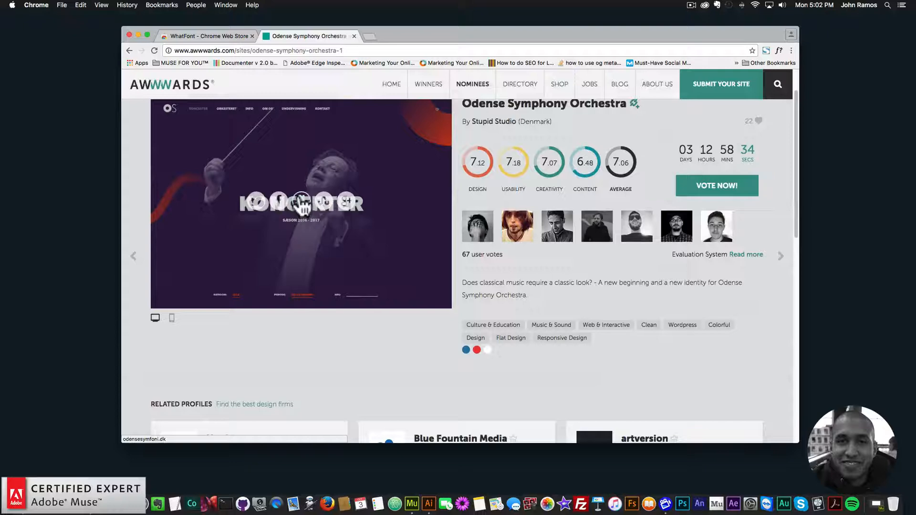
{"action": "left_click", "coordinate": [301, 205]}
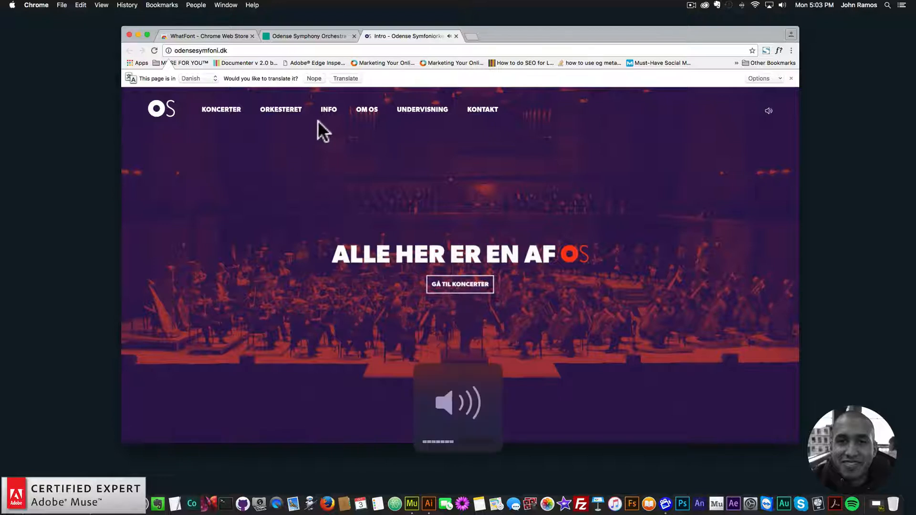
- Use WhatFont to reveal Gibson Bold on the UNDERVISNING nav link and Vollkorn on the italic list
{"action": "left_click", "coordinate": [459, 403]}
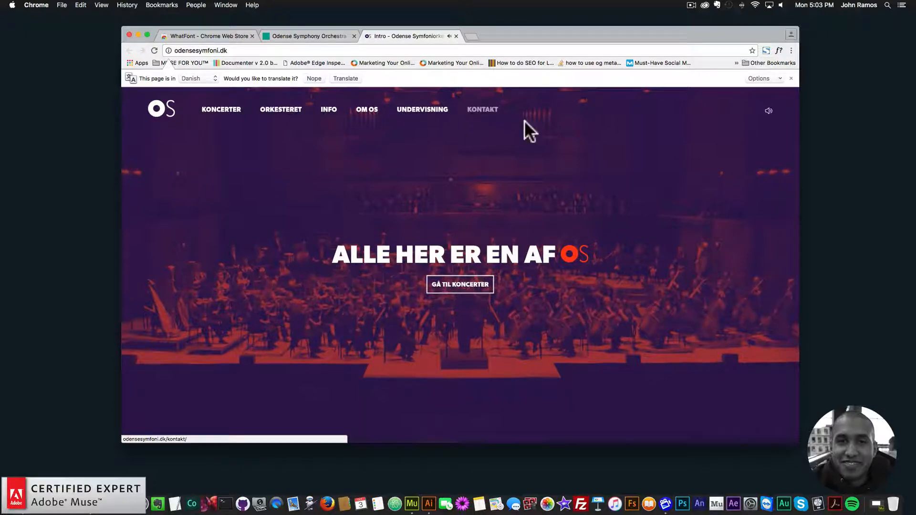
{"action": "mouse_move", "coordinate": [780, 55]}
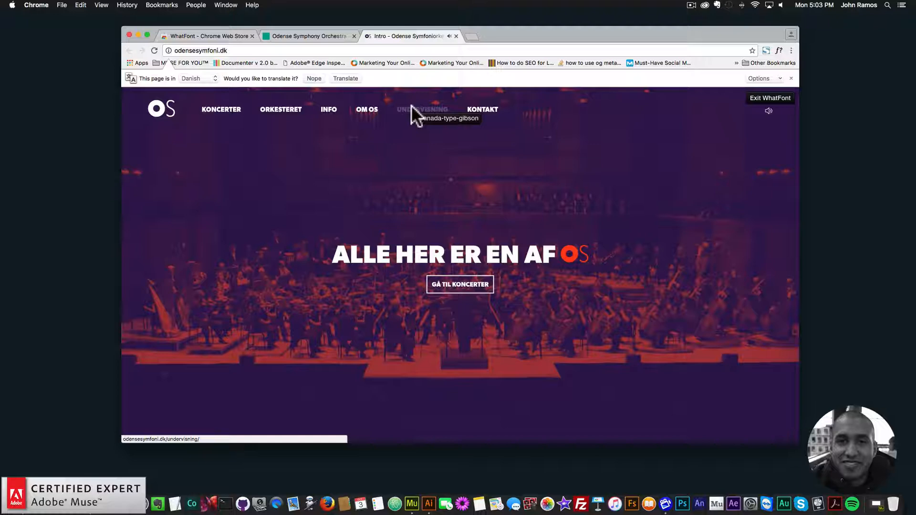
{"action": "left_click", "coordinate": [422, 112]}
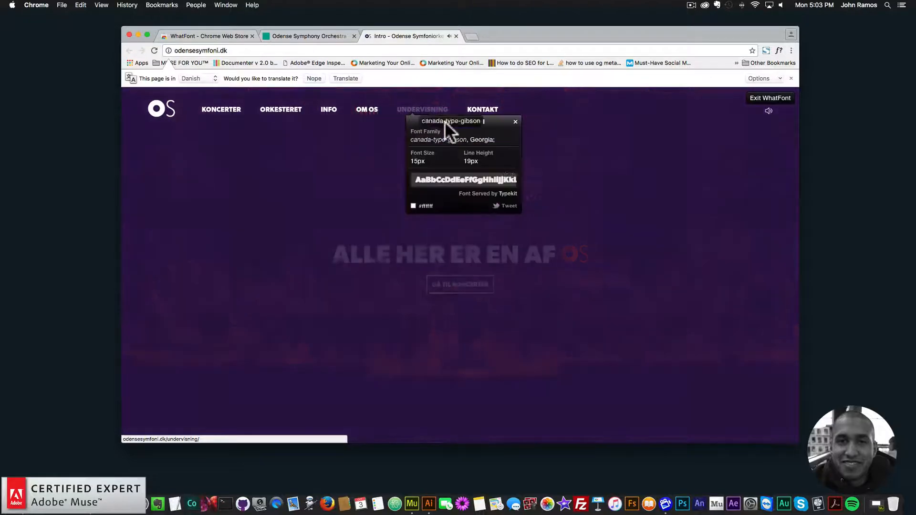
{"action": "left_click", "coordinate": [422, 109]}
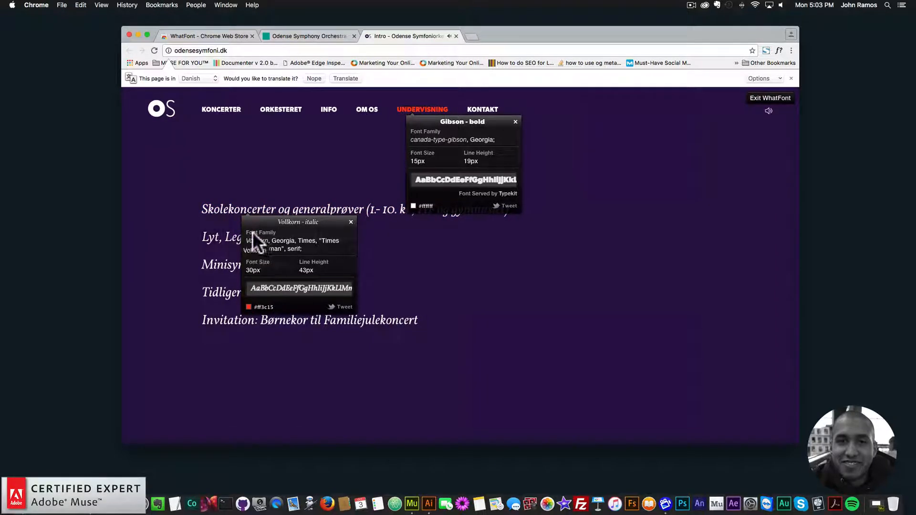
{"action": "mouse_move", "coordinate": [262, 278]}
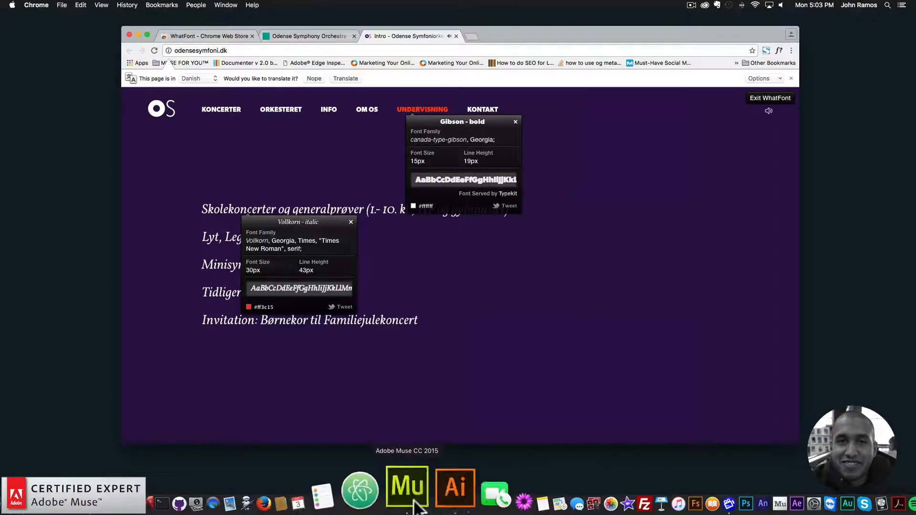
- Back in Muse, choose + Add Web Fonts… from the Control panel font dropdown
{"action": "left_click", "coordinate": [406, 487]}
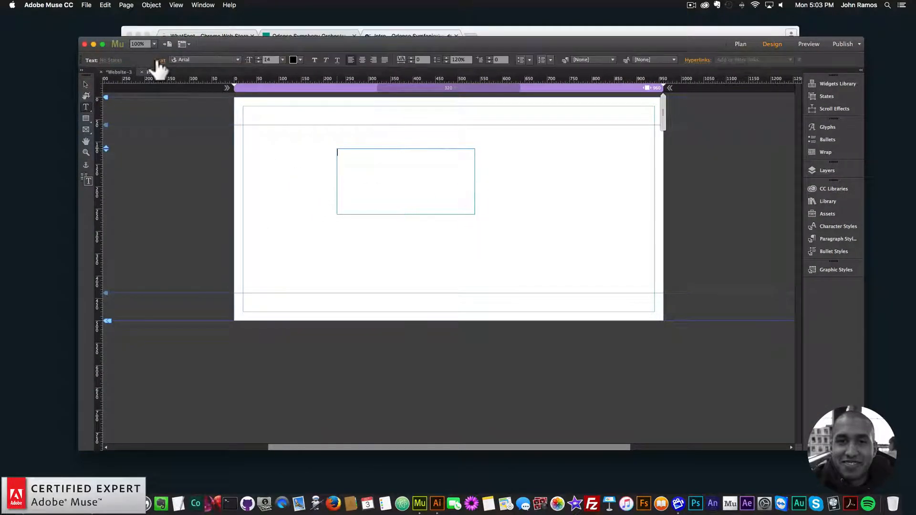
{"action": "left_click", "coordinate": [205, 59]}
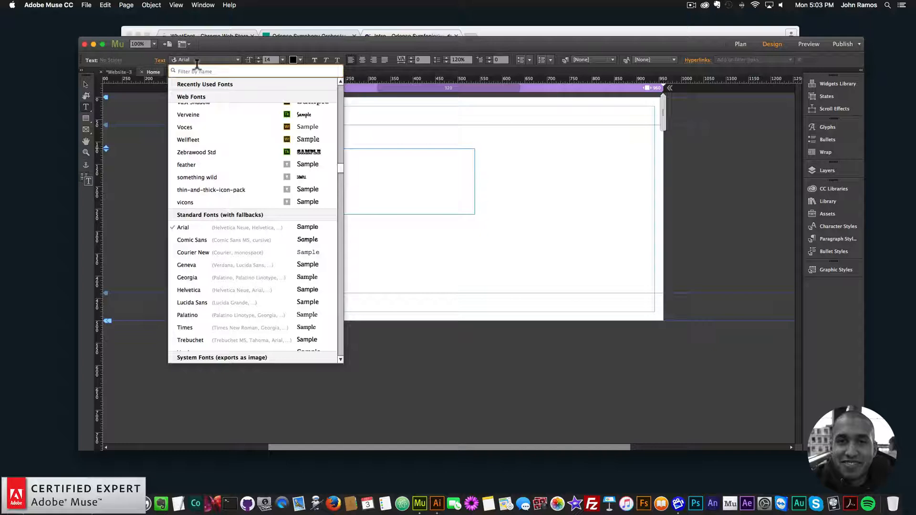
{"action": "type", "text": "gib"}
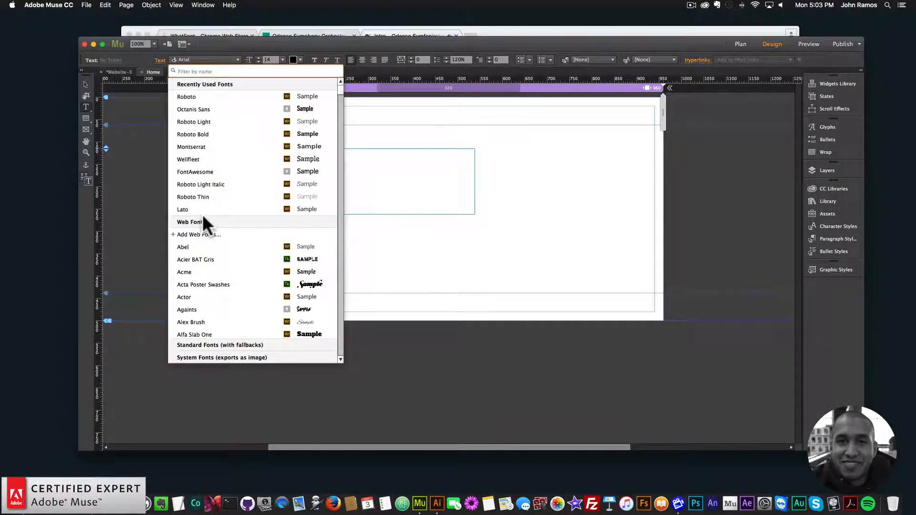
{"action": "left_click", "coordinate": [199, 234]}
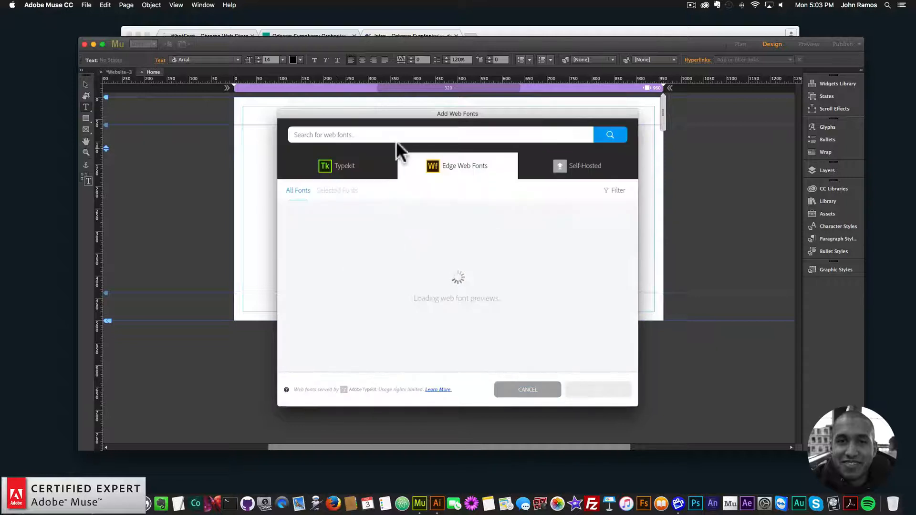
- Search 'gibson', tick the Gibson family on the Typekit tab, and confirm with OK
{"action": "type", "text": "gibson"}
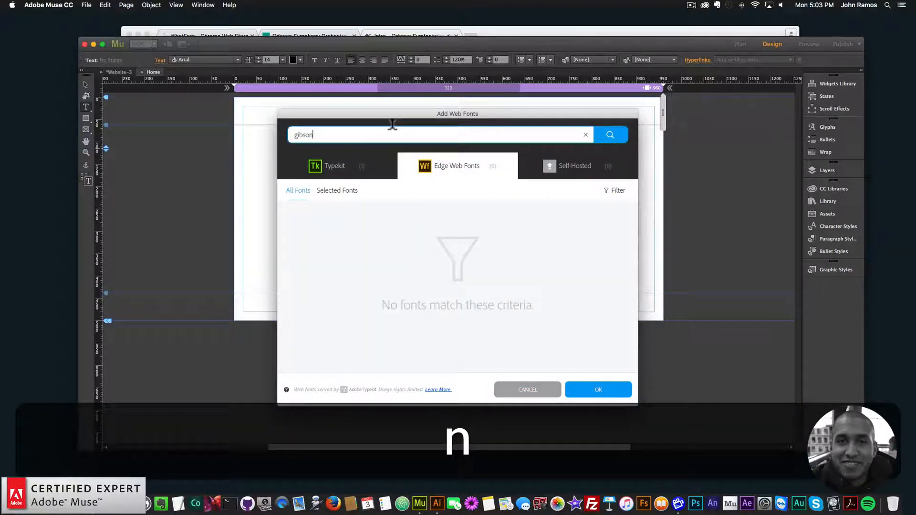
{"action": "left_click", "coordinate": [609, 135]}
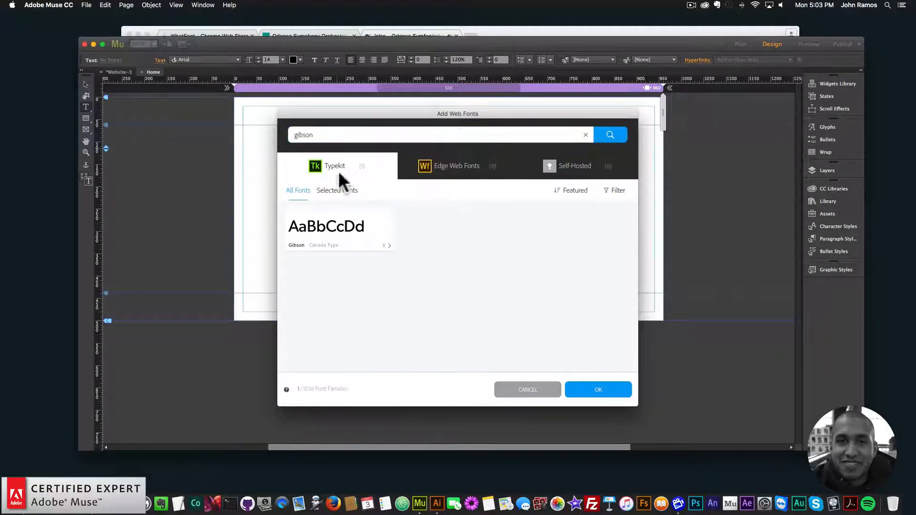
{"action": "left_click", "coordinate": [337, 227]}
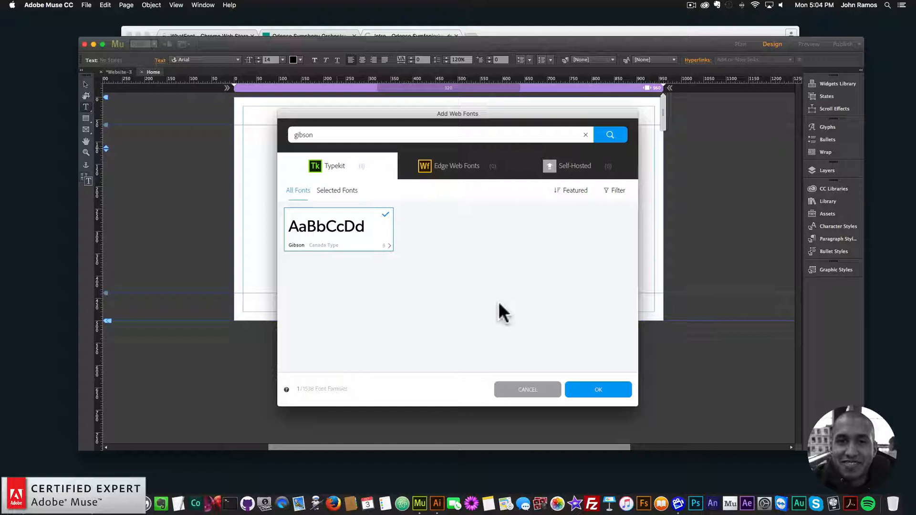
{"action": "left_click", "coordinate": [598, 390]}
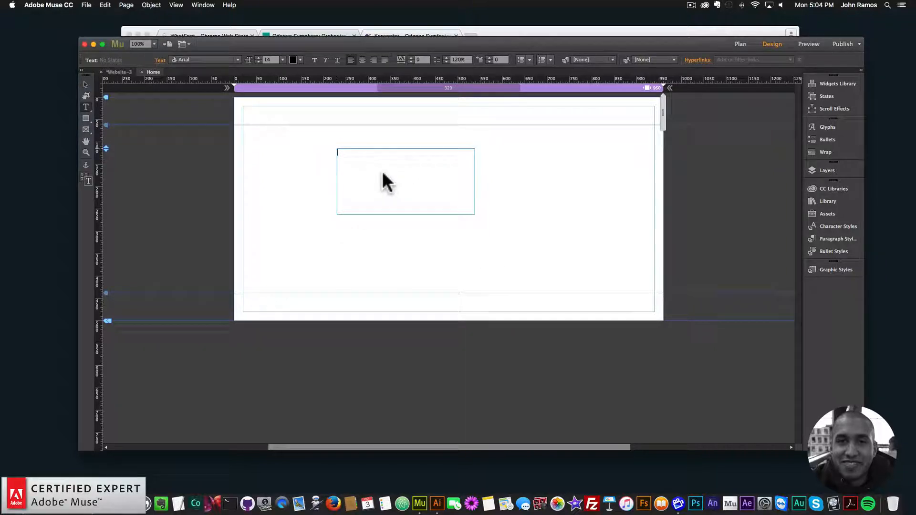
- Type the MUSE FOR YOU heading in bold Gibson, then re-enable WhatFont in Chrome
{"action": "type", "text": "MUS EFO"}
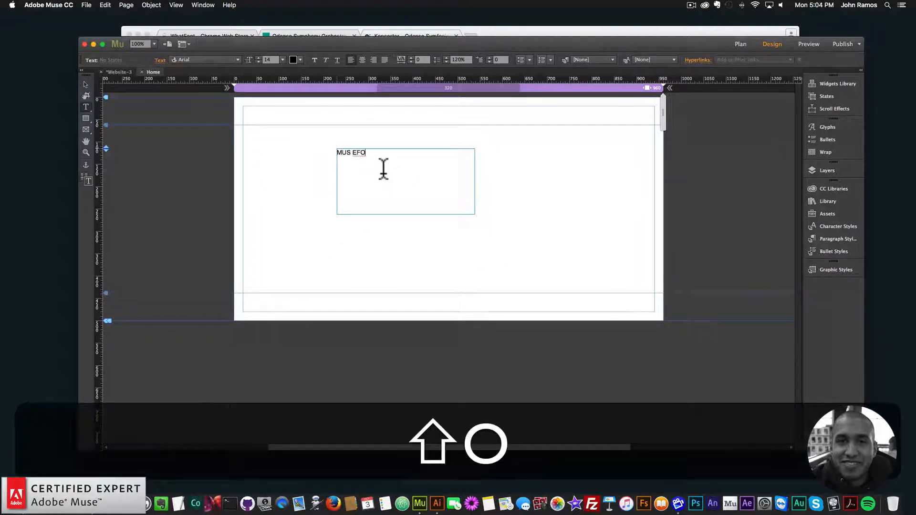
{"action": "key", "text": "cmd+a"}
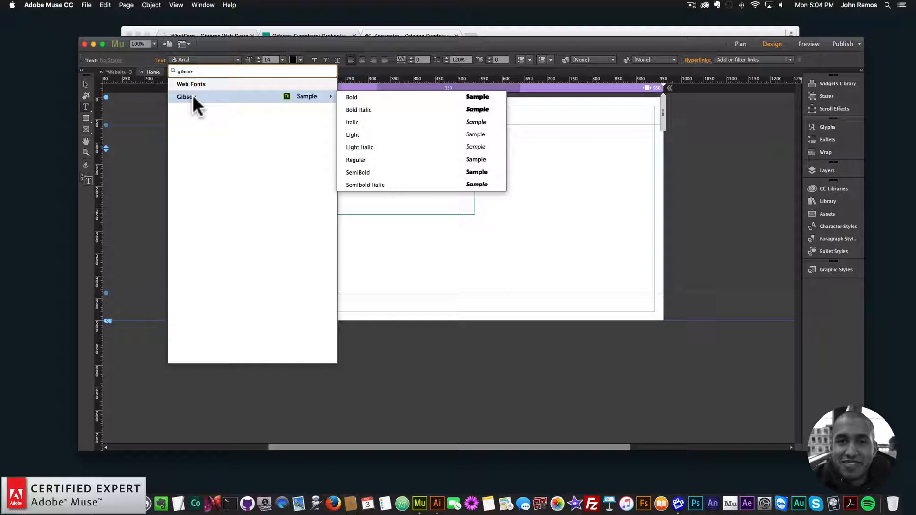
{"action": "left_click", "coordinate": [351, 96]}
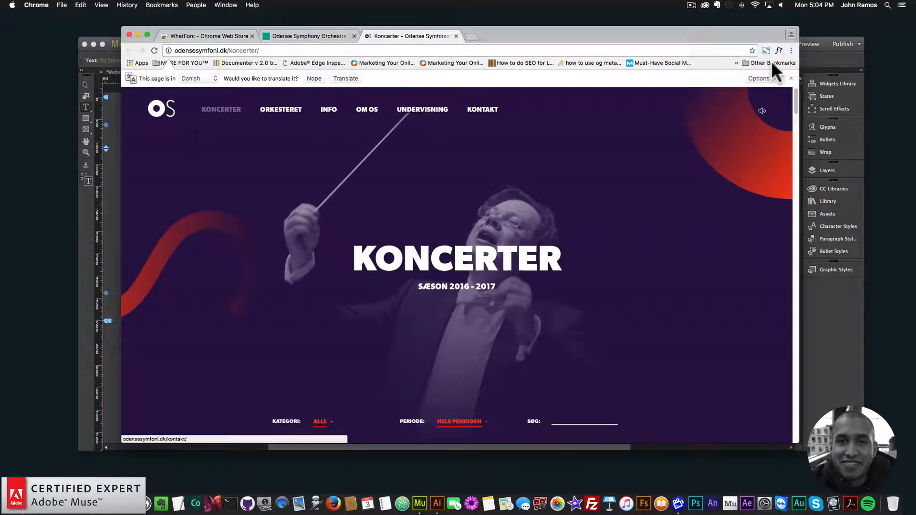
{"action": "left_click", "coordinate": [422, 109]}
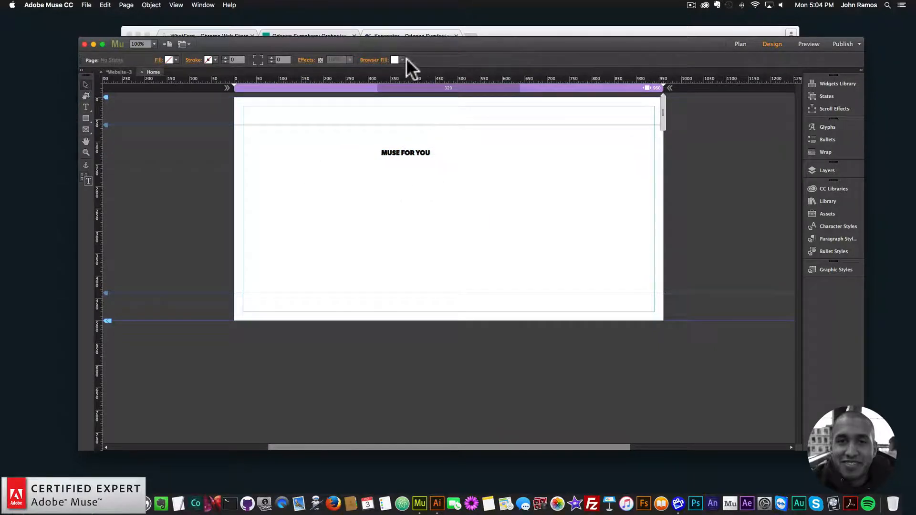
- Select all the heading text and set its fill to white
{"action": "key", "text": "cmd+a"}
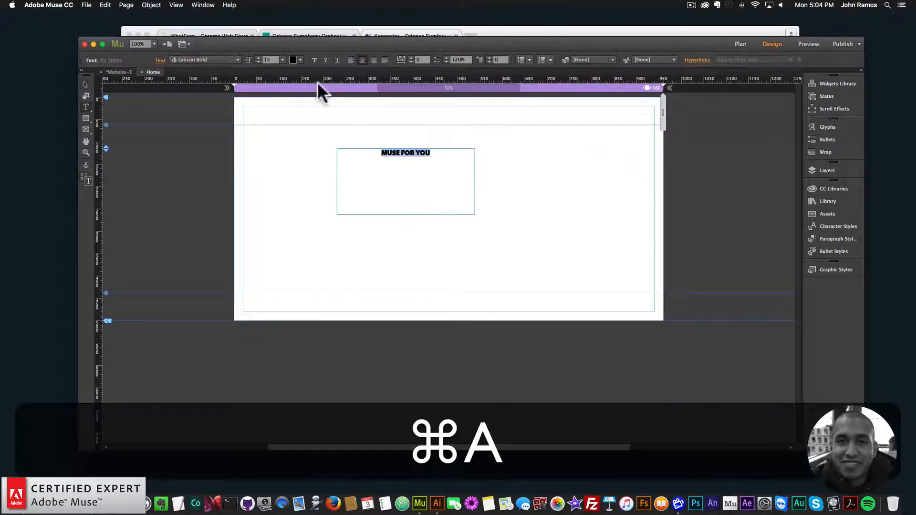
{"action": "left_click", "coordinate": [294, 60]}
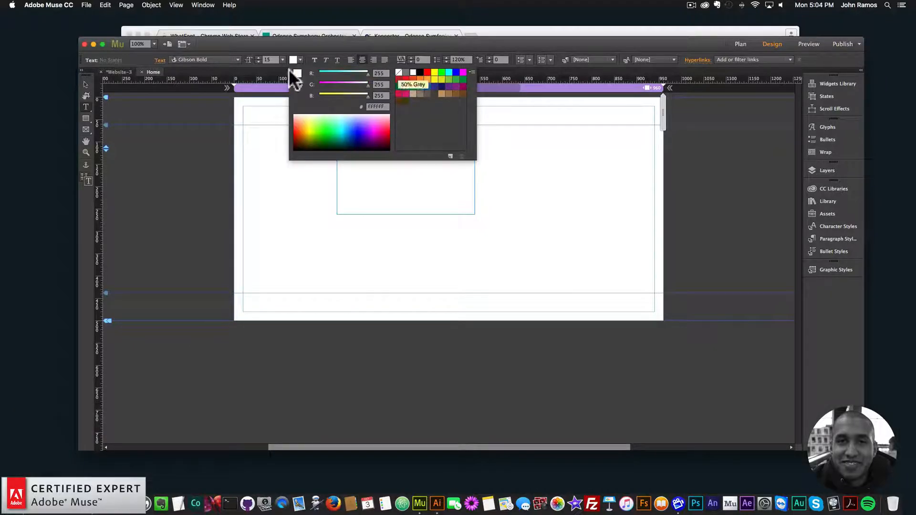
{"action": "left_click", "coordinate": [555, 140]}
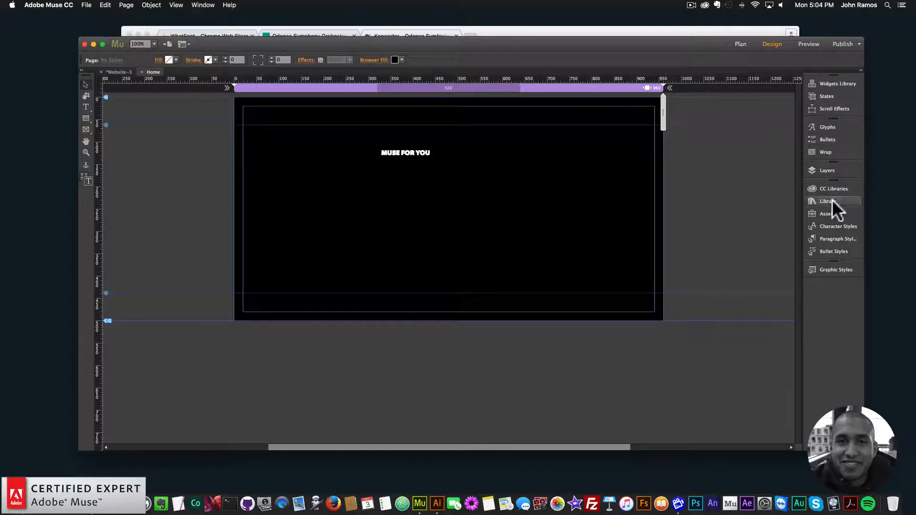
- Search the Library panel for the font smoother widget
{"action": "left_click", "coordinate": [828, 201]}
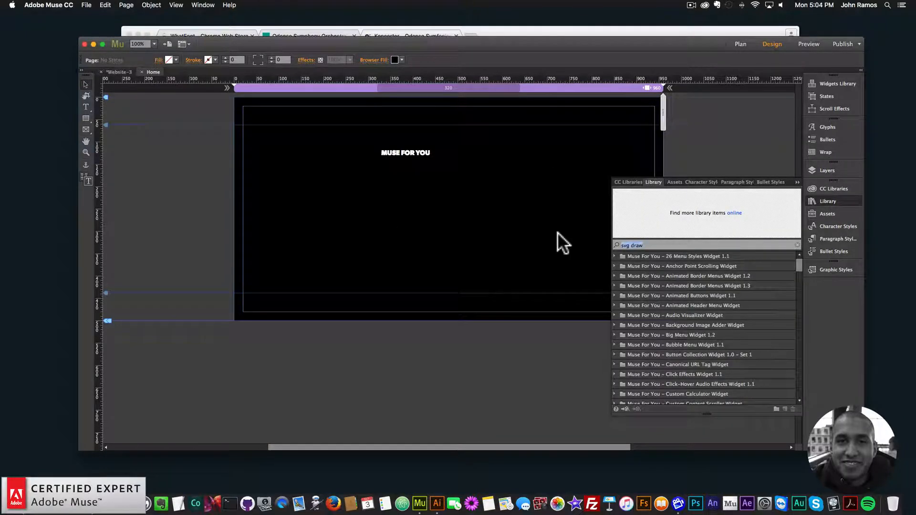
{"action": "type", "text": "font smoother"}
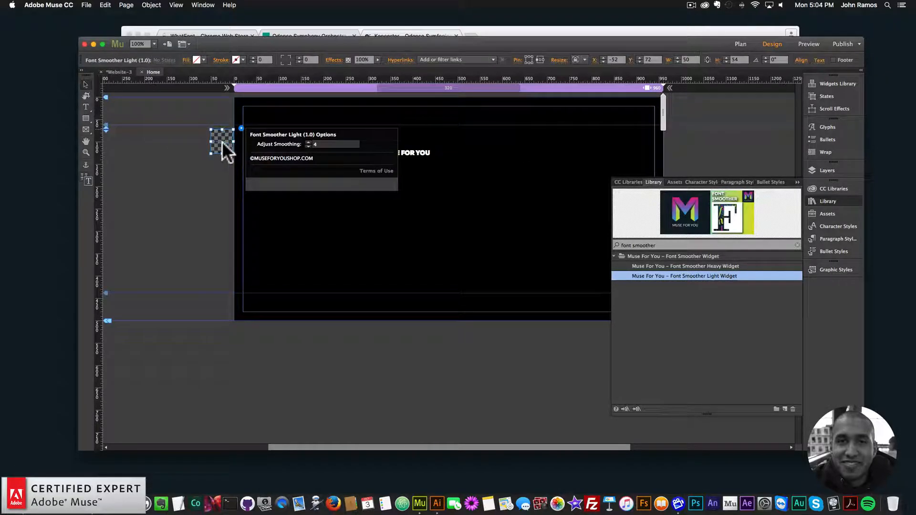
{"action": "left_click", "coordinate": [86, 5]}
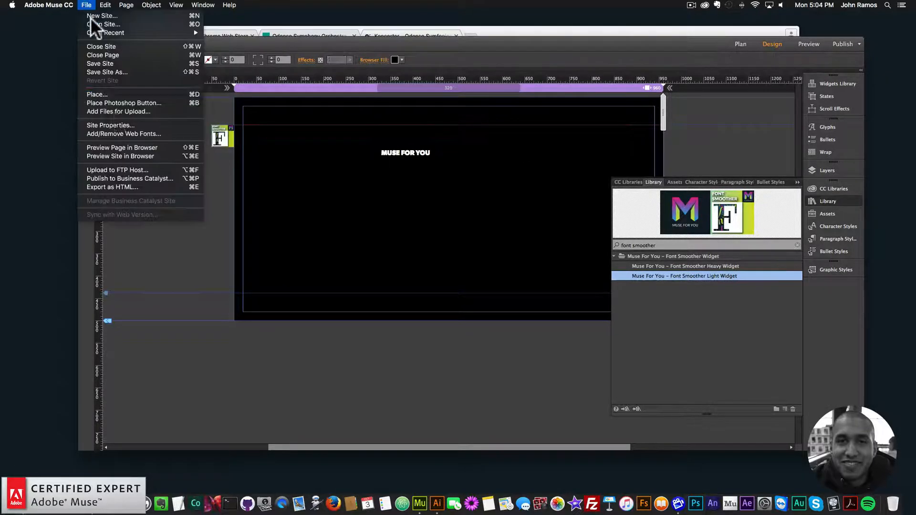
- Preview the page in Chrome, then return to the Muse layout
{"action": "left_click", "coordinate": [121, 156]}
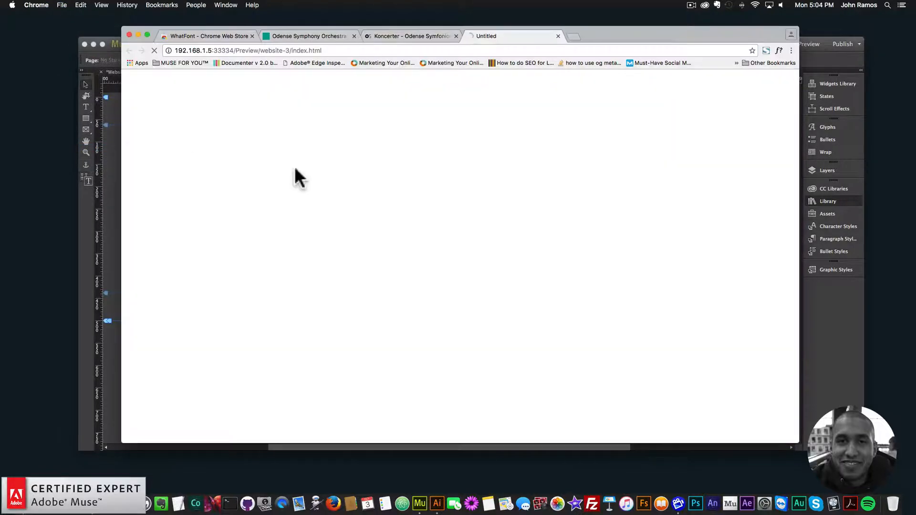
{"action": "left_click", "coordinate": [409, 35]}
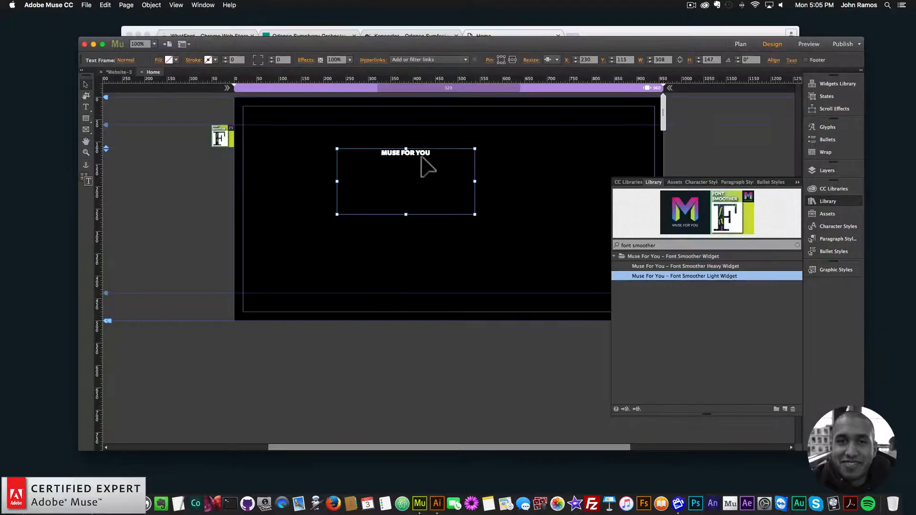
- Enlarge and centre the MUSE FOR YOU heading, then preview the page in Chrome
{"action": "double_click", "coordinate": [405, 152]}
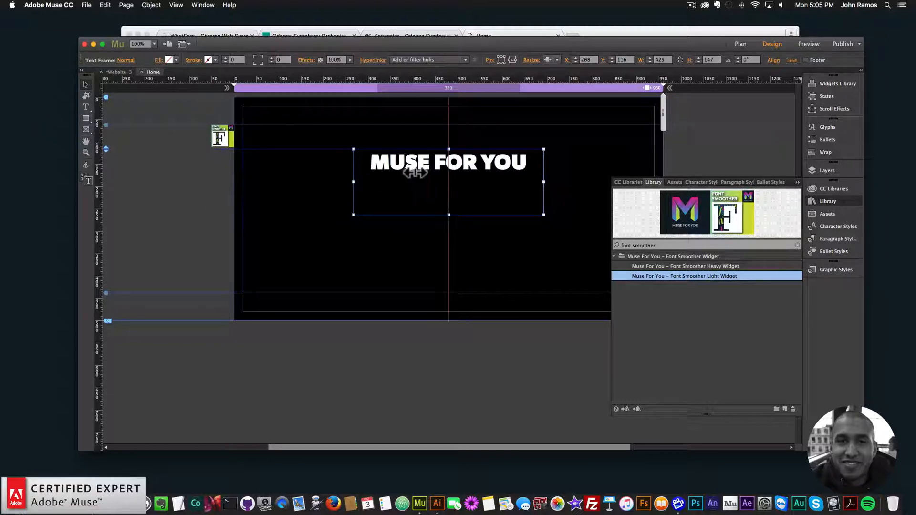
{"action": "left_click", "coordinate": [86, 5]}
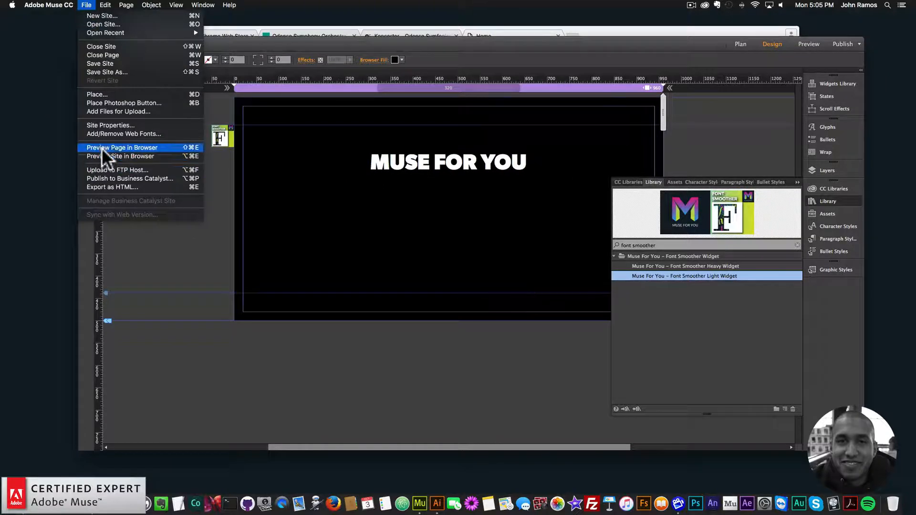
{"action": "left_click", "coordinate": [121, 148]}
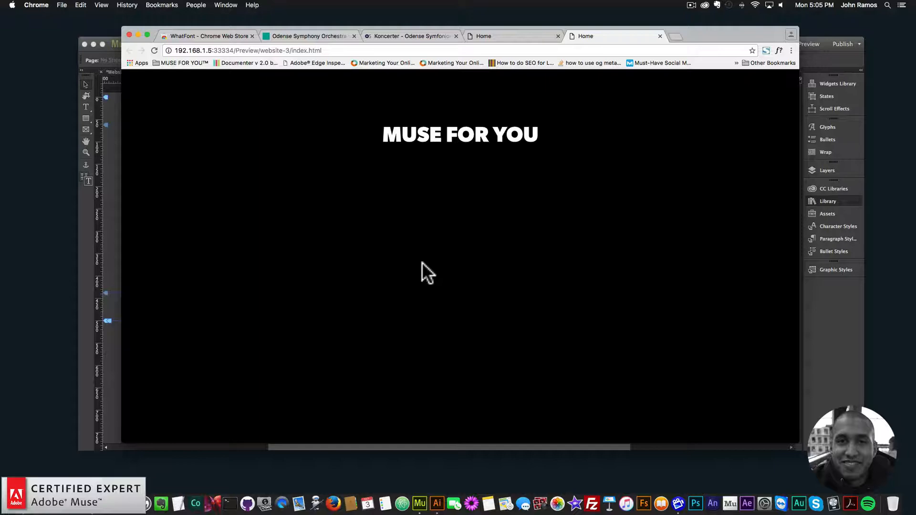
{"action": "left_click", "coordinate": [409, 36]}
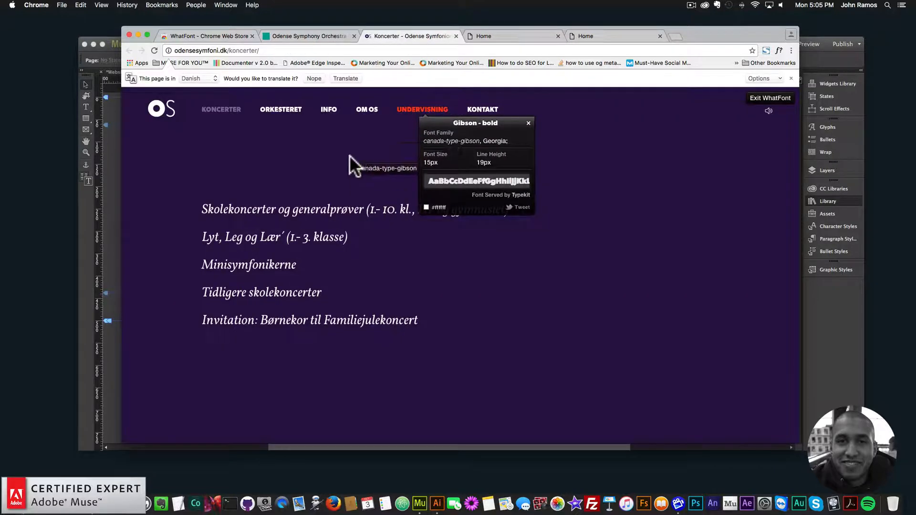
{"action": "mouse_move", "coordinate": [304, 47]}
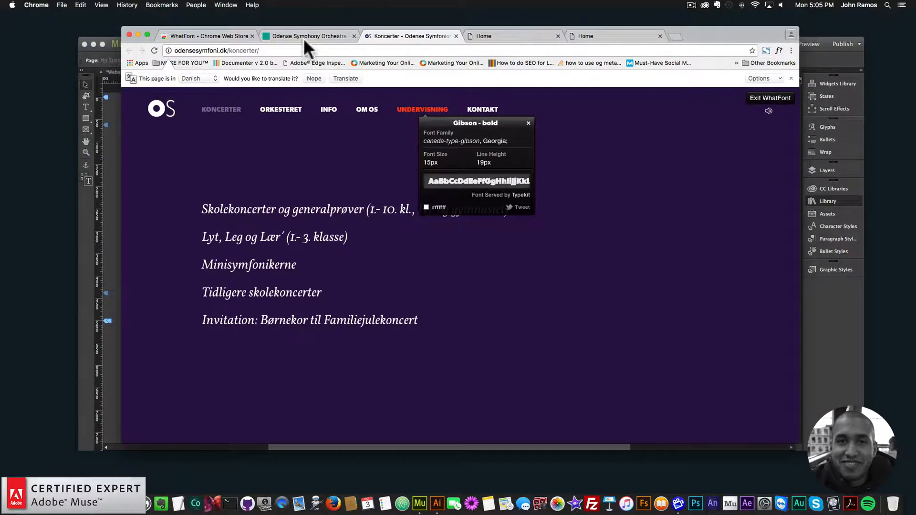
- Return to the Awwwards home page, scroll to Trending Sites, and open Angelia Ami
{"action": "left_click", "coordinate": [307, 36]}
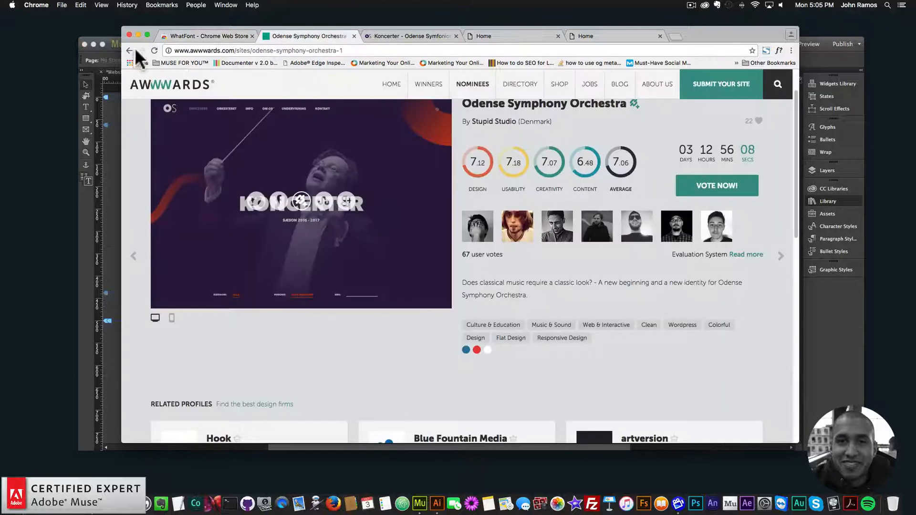
{"action": "left_click", "coordinate": [129, 51]}
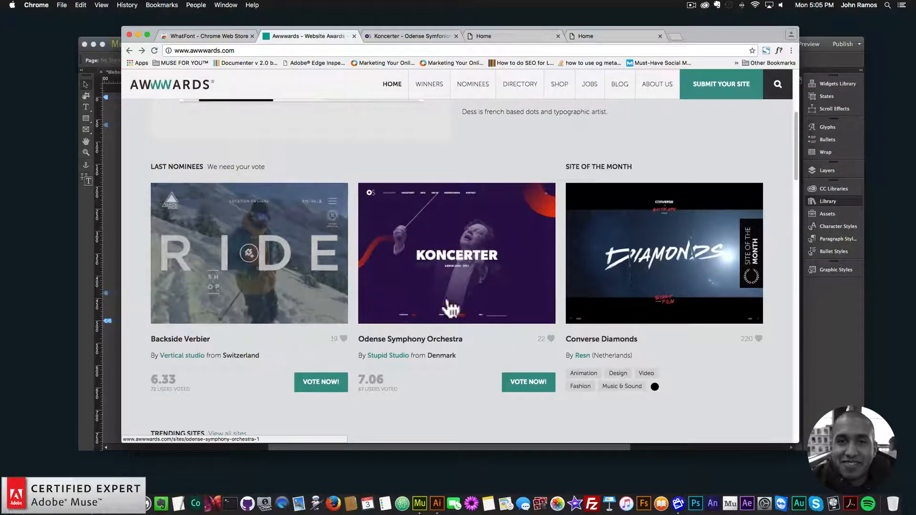
{"action": "scroll", "scroll_direction": "down", "scroll_amount": 3}
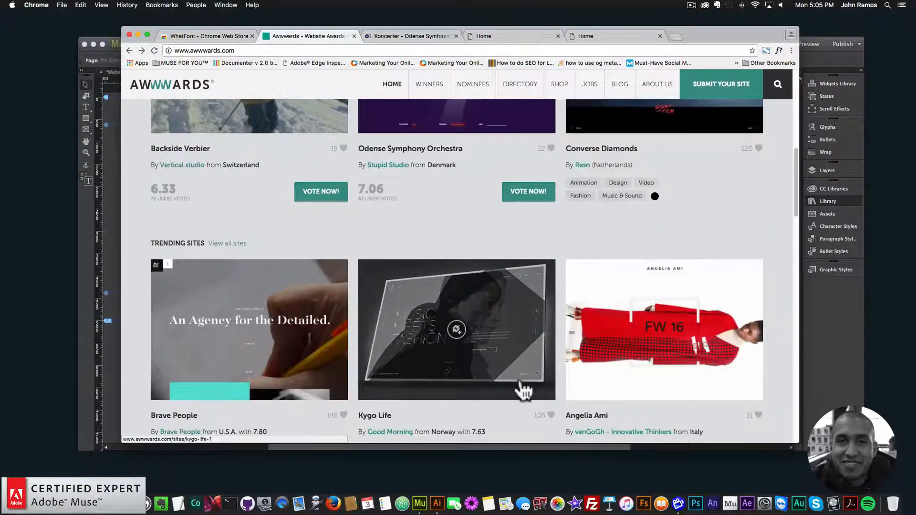
{"action": "left_click", "coordinate": [664, 330]}
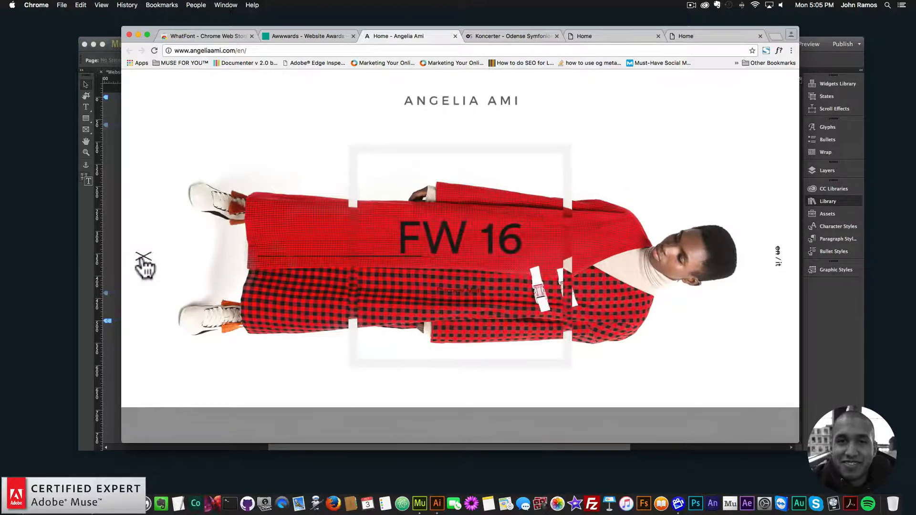
- Check Angelia Ami's menu font (Circular-Book), then open Brave People from Awwwards
{"action": "left_click", "coordinate": [143, 258]}
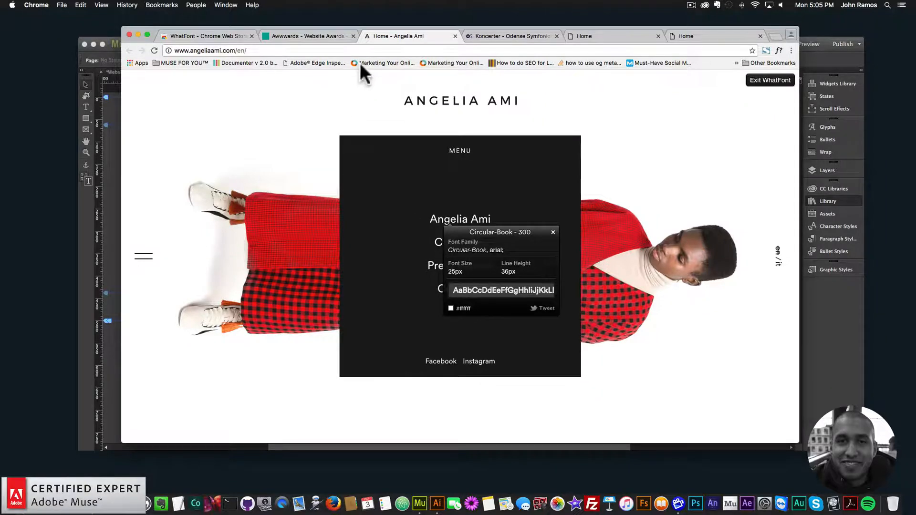
{"action": "left_click", "coordinate": [307, 36]}
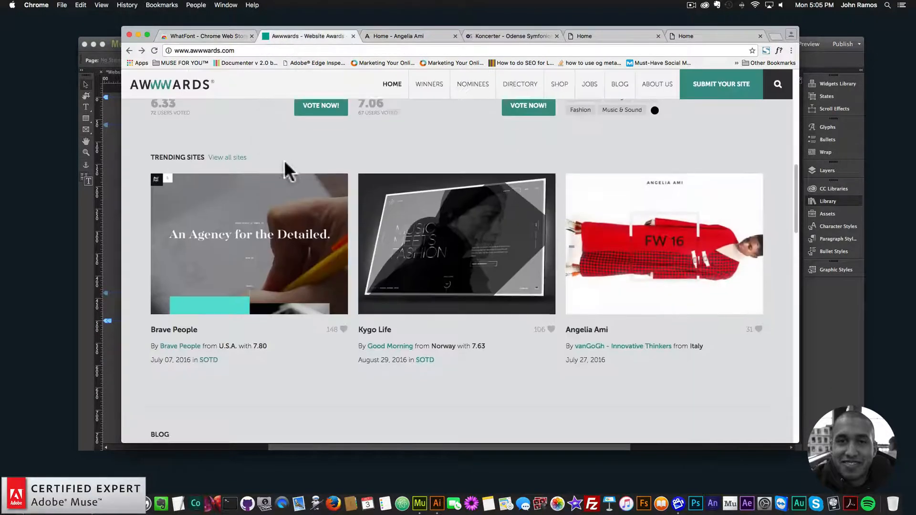
{"action": "left_click", "coordinate": [249, 244]}
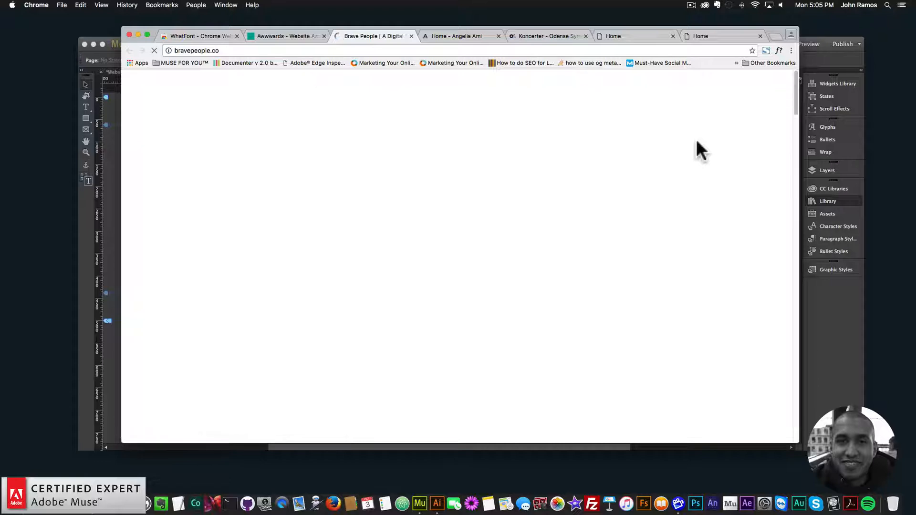